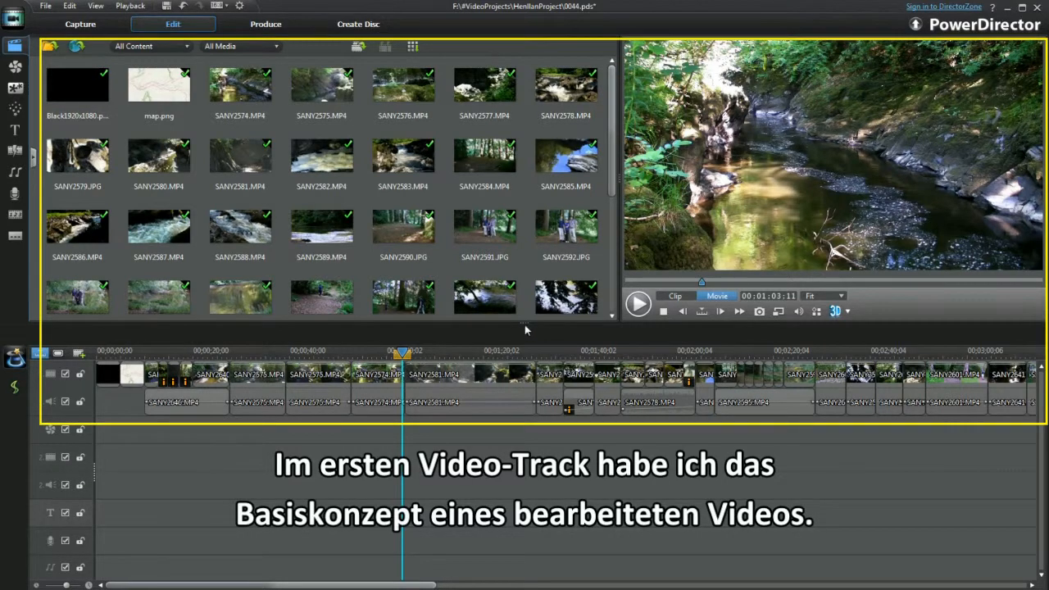
mouse_move(495, 338)
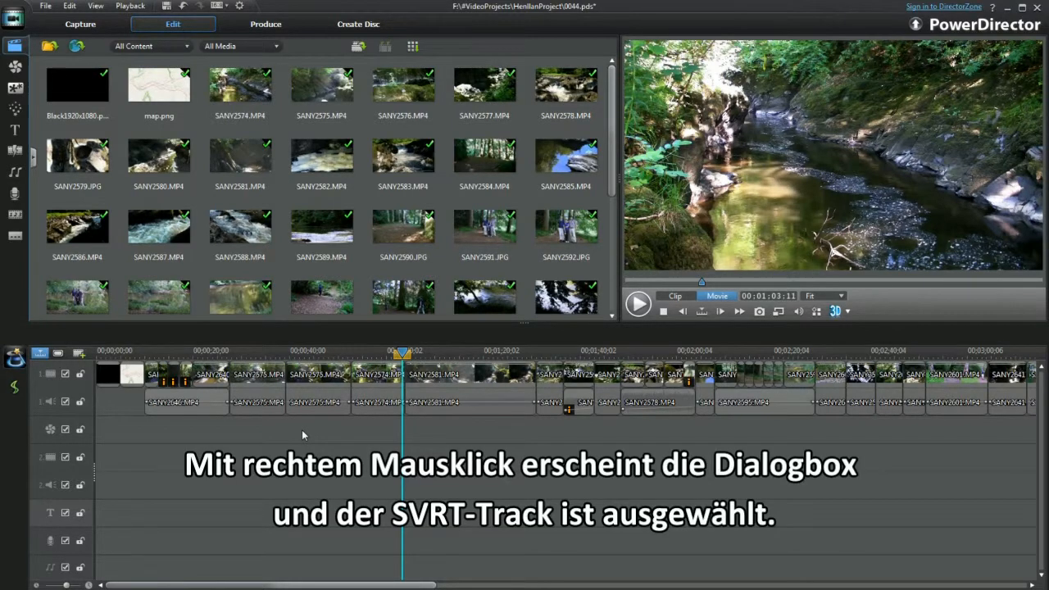
Step: Check the video track's SVRT info, then choose MPEG-4 in Produce and start a new Intelligent SVRT profile
right_click(303, 435)
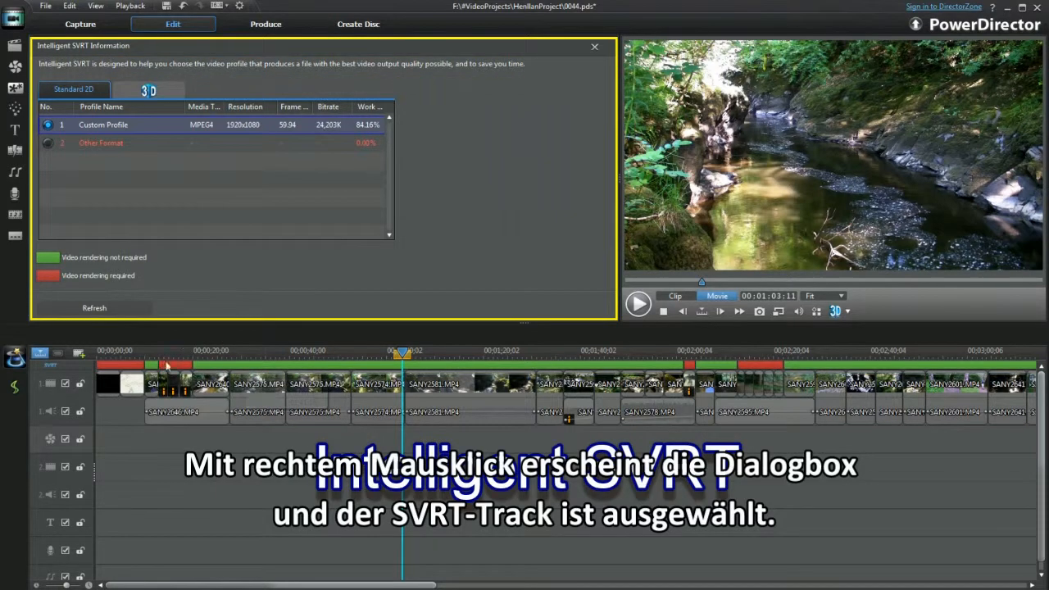
click(102, 124)
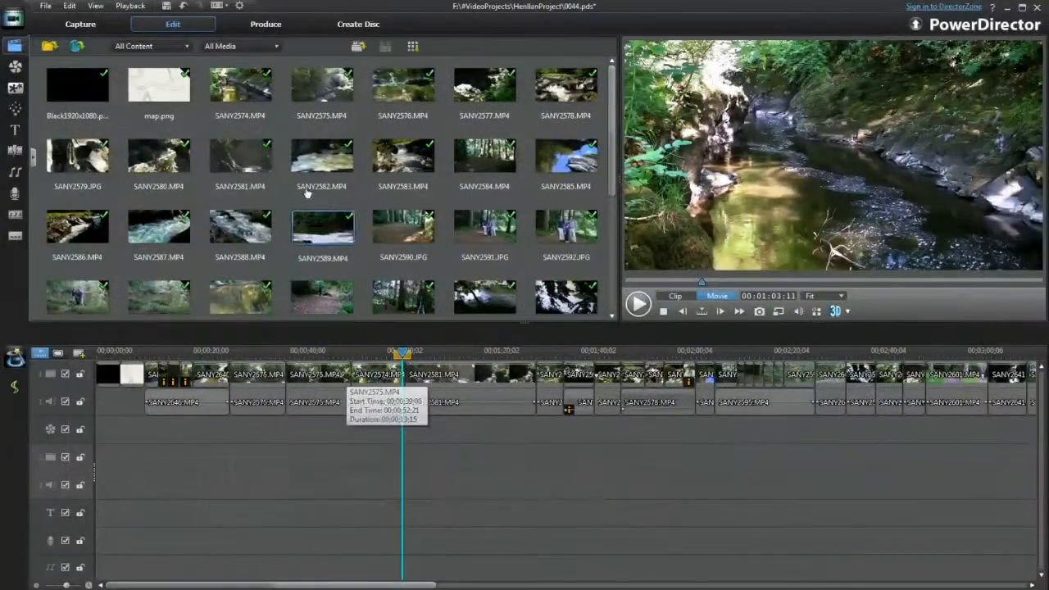
click(265, 23)
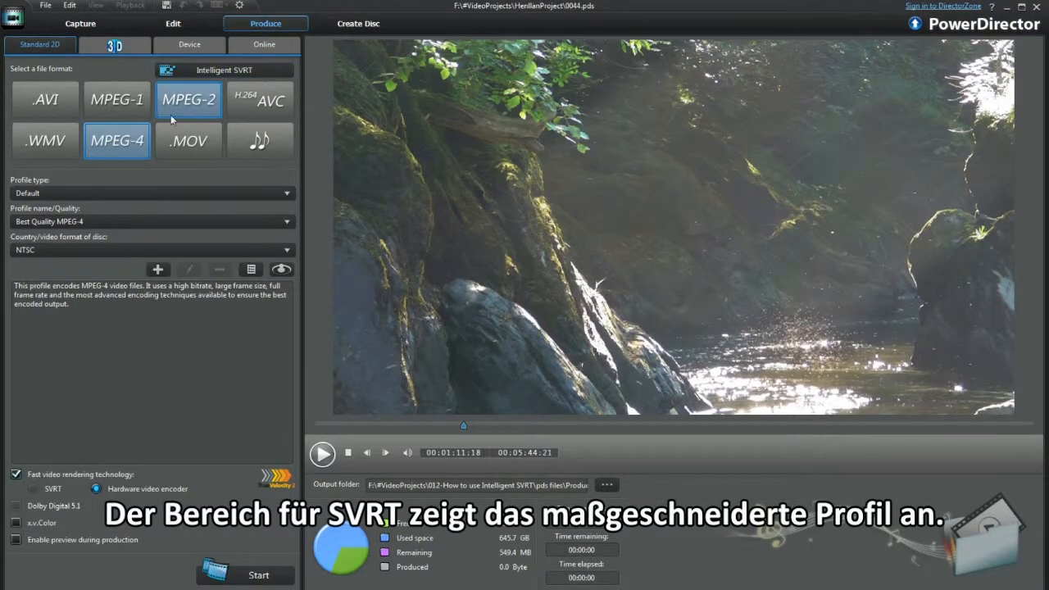
click(116, 141)
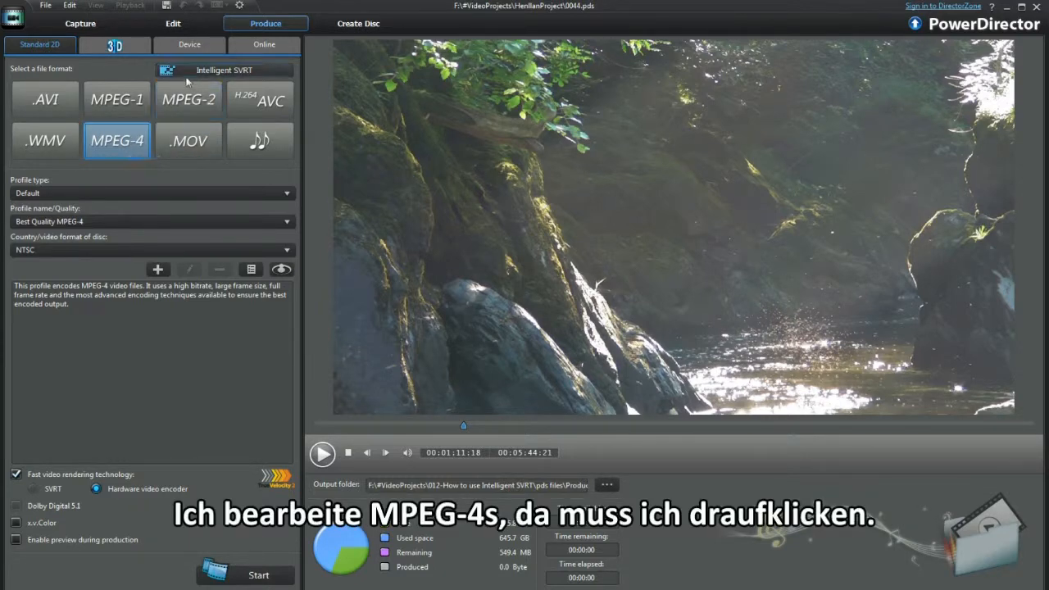
click(223, 69)
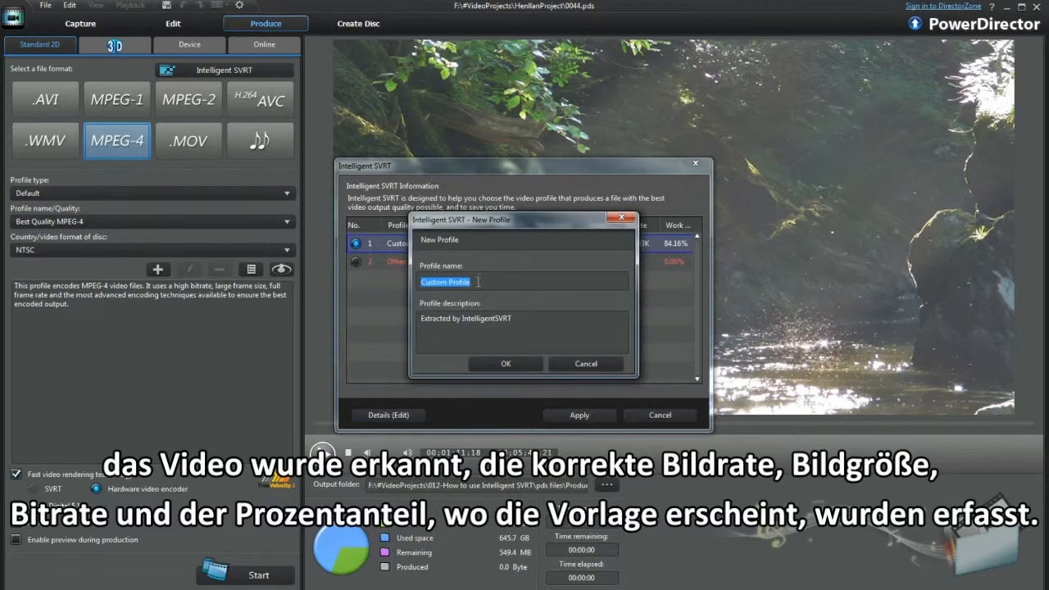
Step: Name the profile 'Sanyo HD2000 59.94fps' with bitrate description 24.203 and confirm it
text(S)
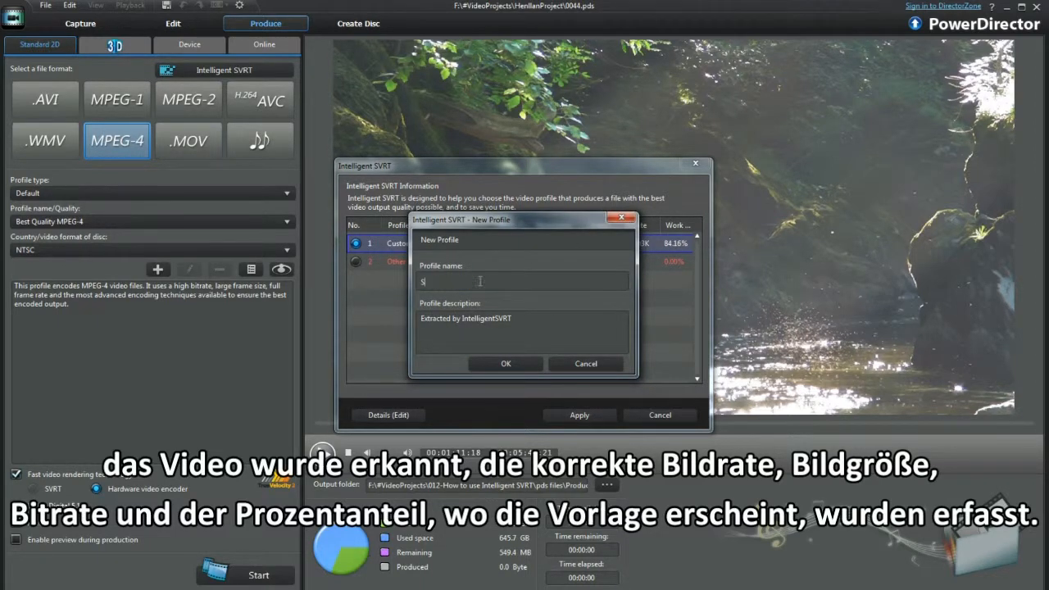
text(anyo)
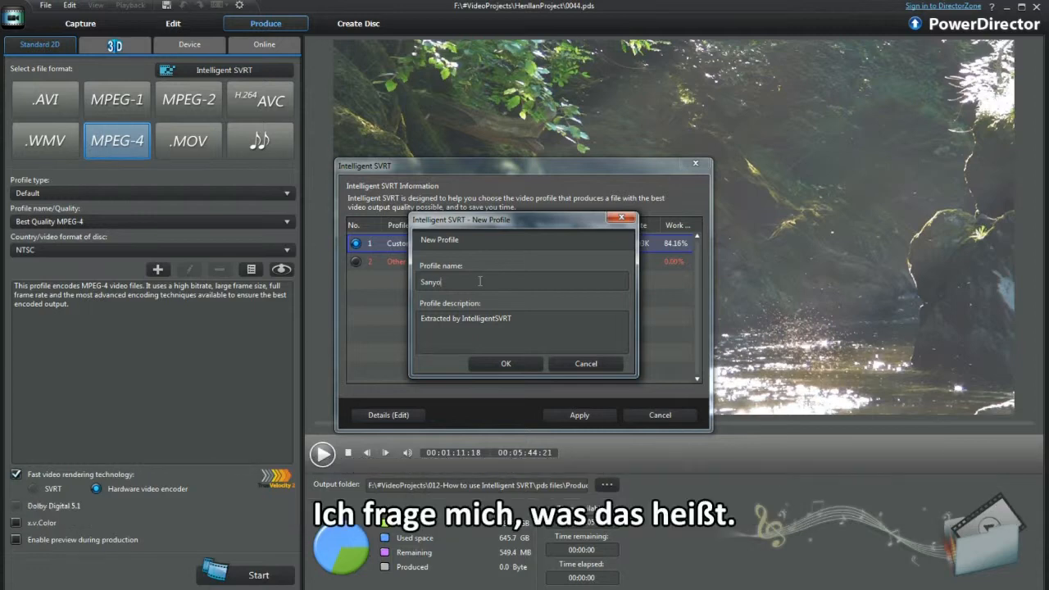
text(HD)
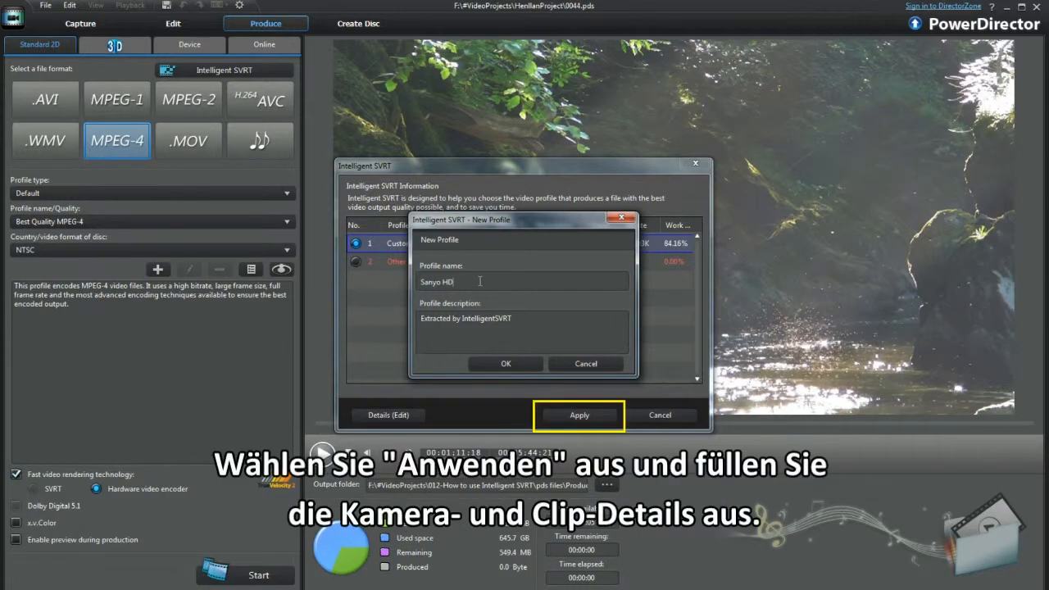
text(2000)
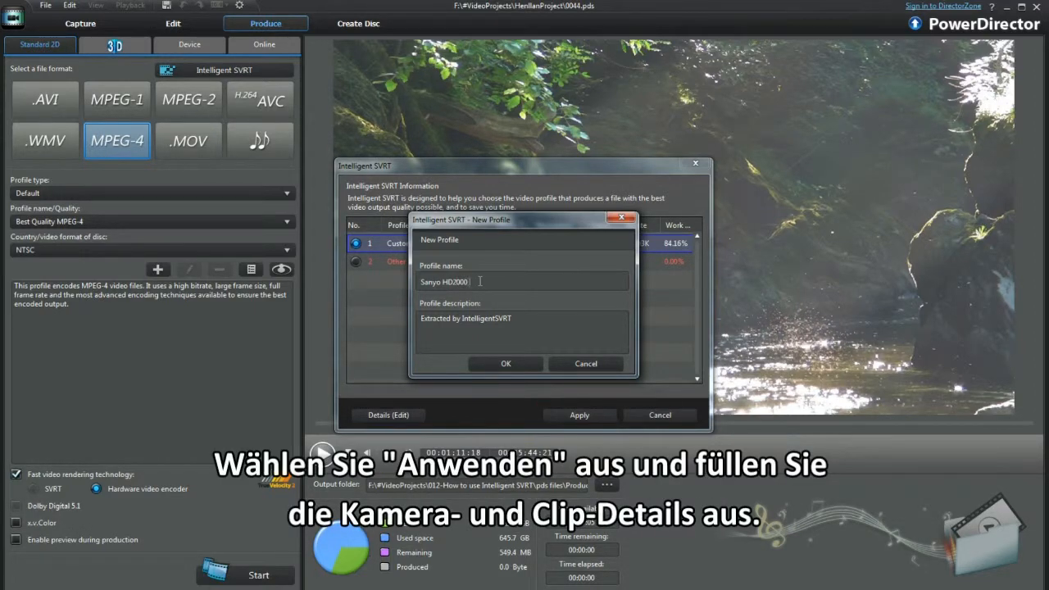
text(59.94fps)
click(523, 331)
text(Bitrate)
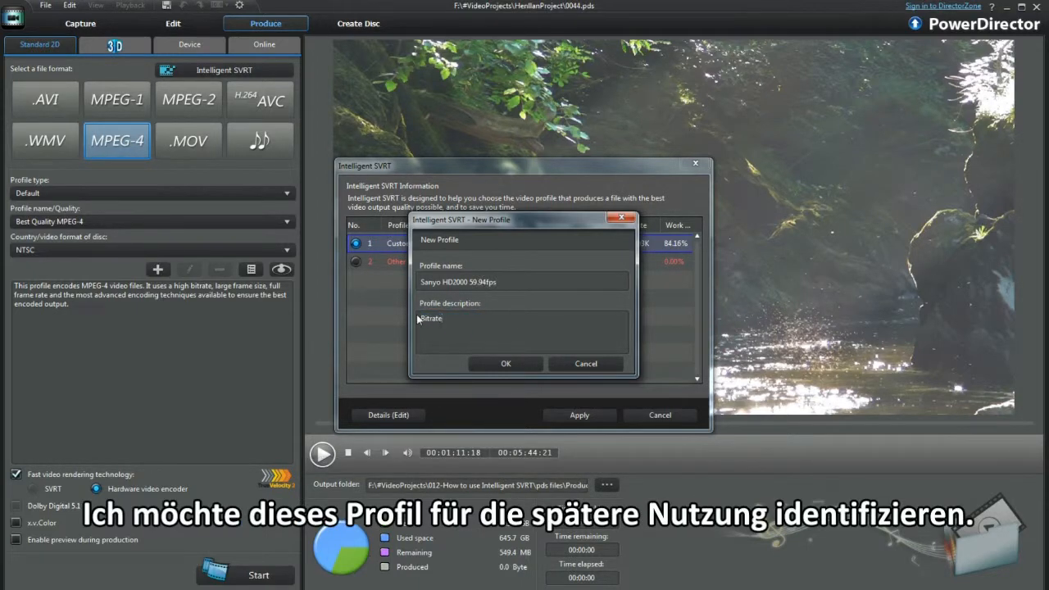
text(24.203Fra)
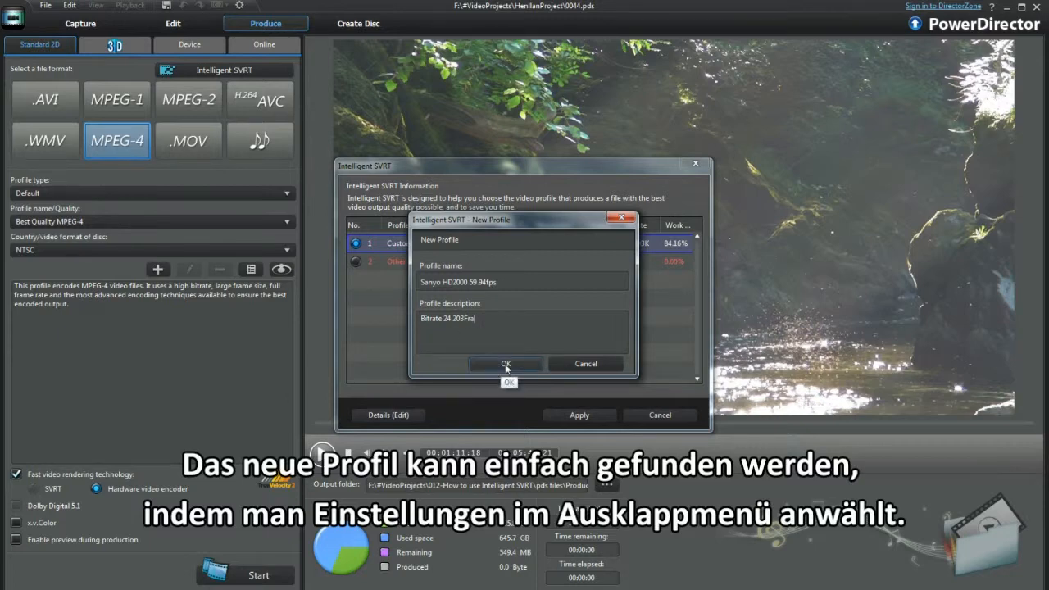
click(504, 364)
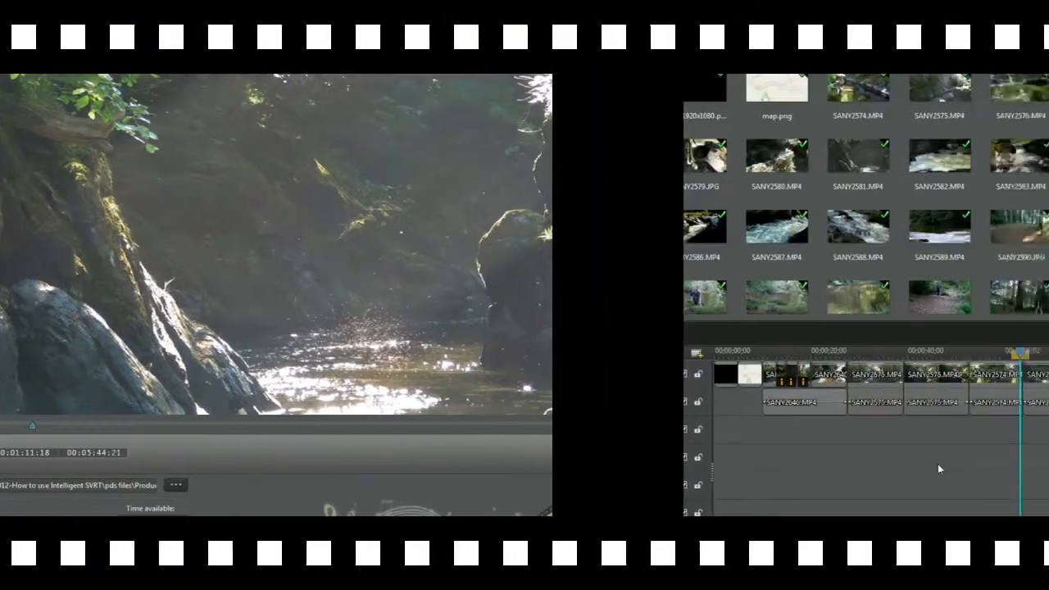
Step: View the video track's SVRT information, now listing the Sanyo HD2000 59.94fps profile
right_click(341, 482)
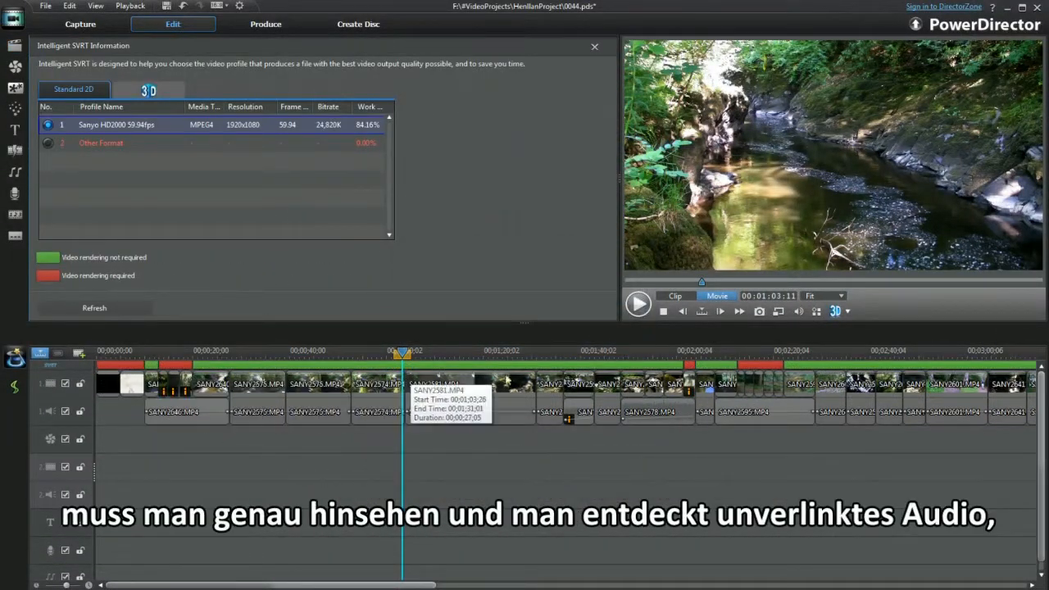
mouse_move(65, 259)
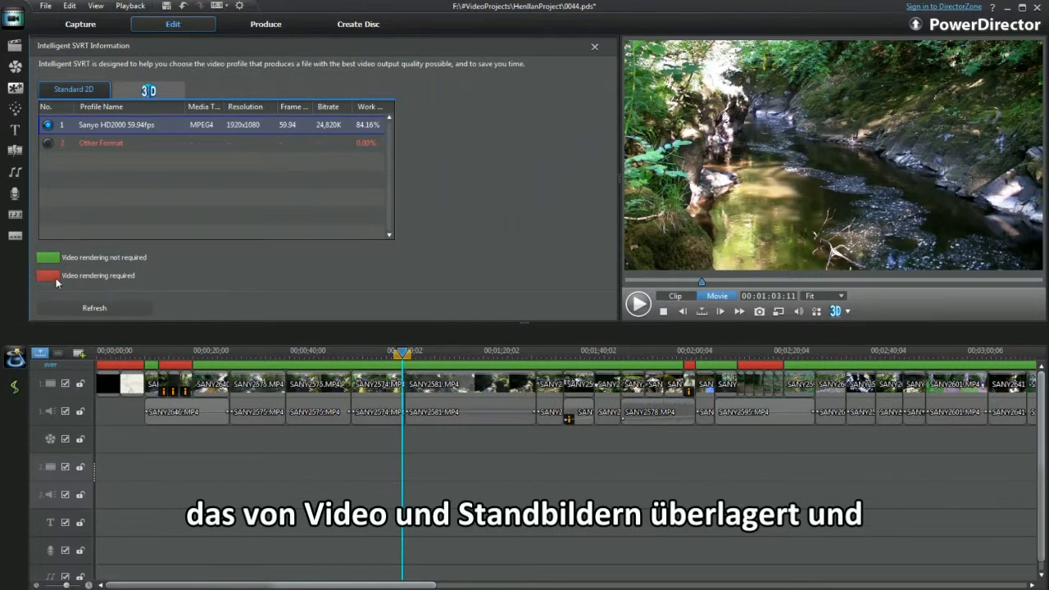
mouse_move(187, 371)
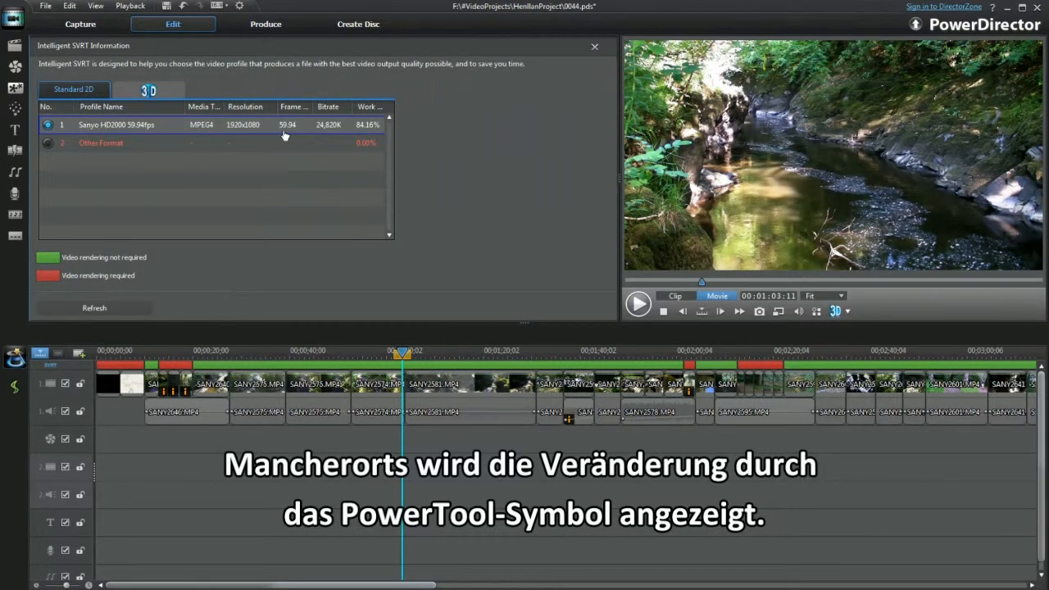
mouse_move(367, 135)
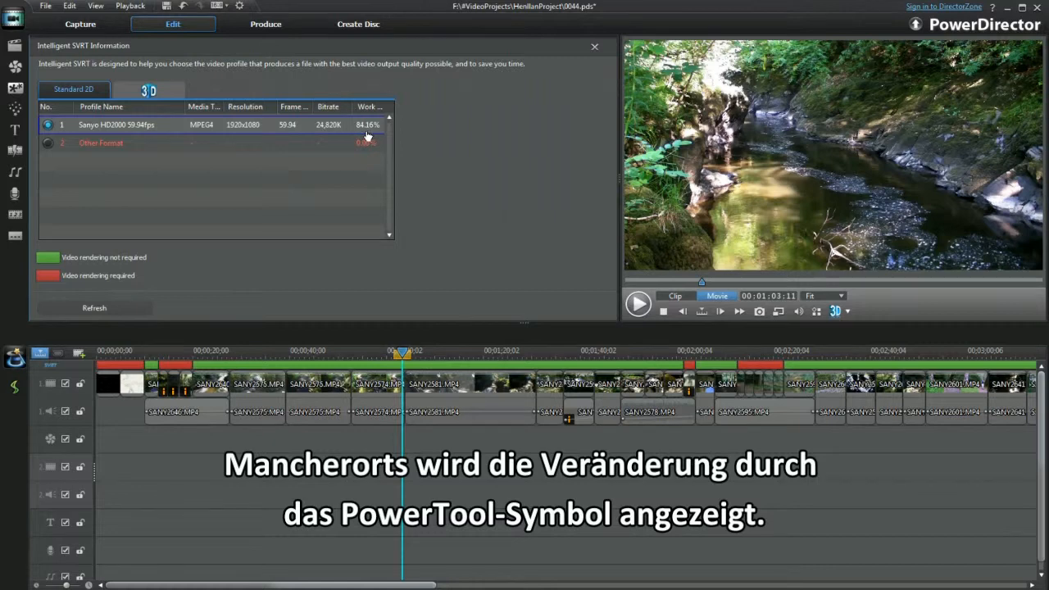
click(213, 124)
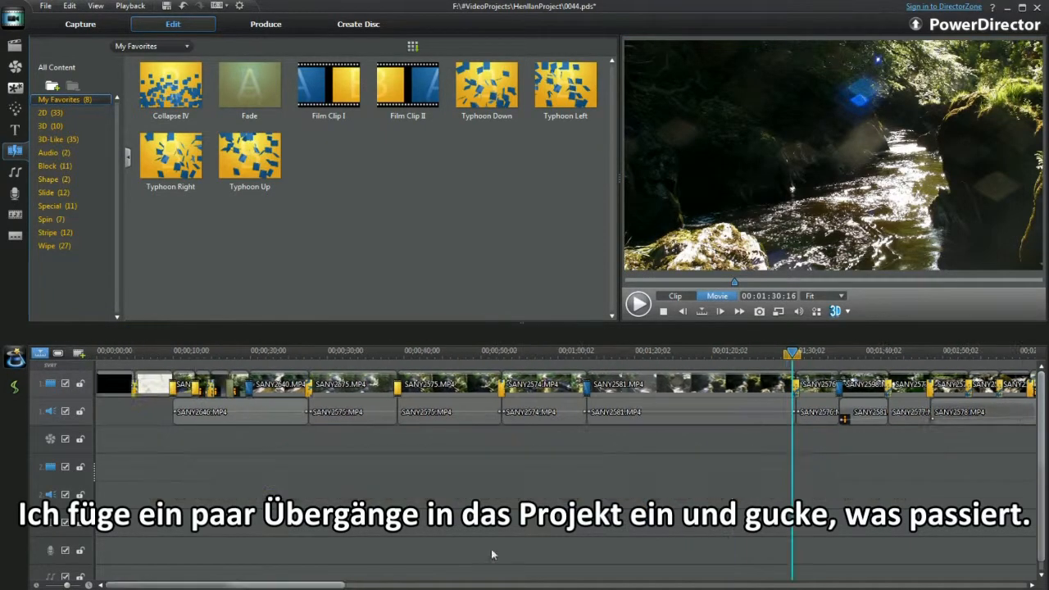
Step: Show SVRT Information from the View menu so the timeline marks clips needing rendering
click(95, 7)
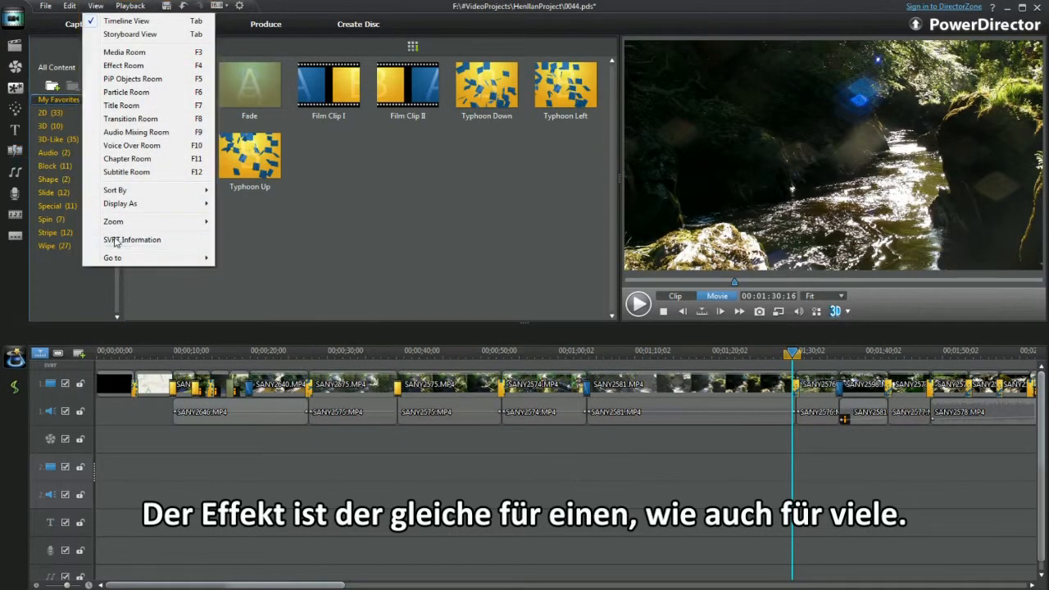
click(131, 240)
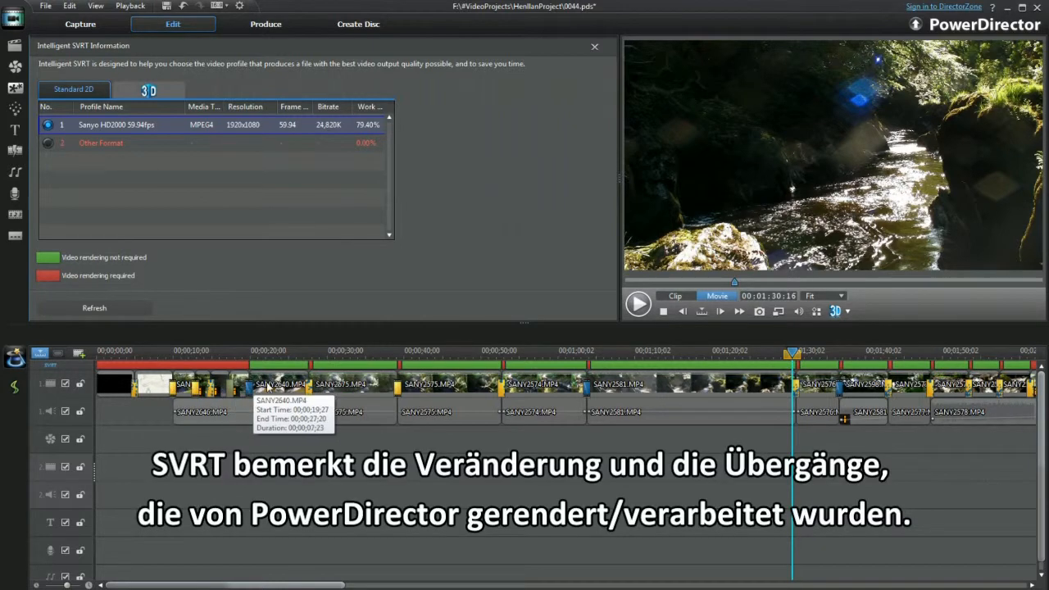
mouse_move(664, 374)
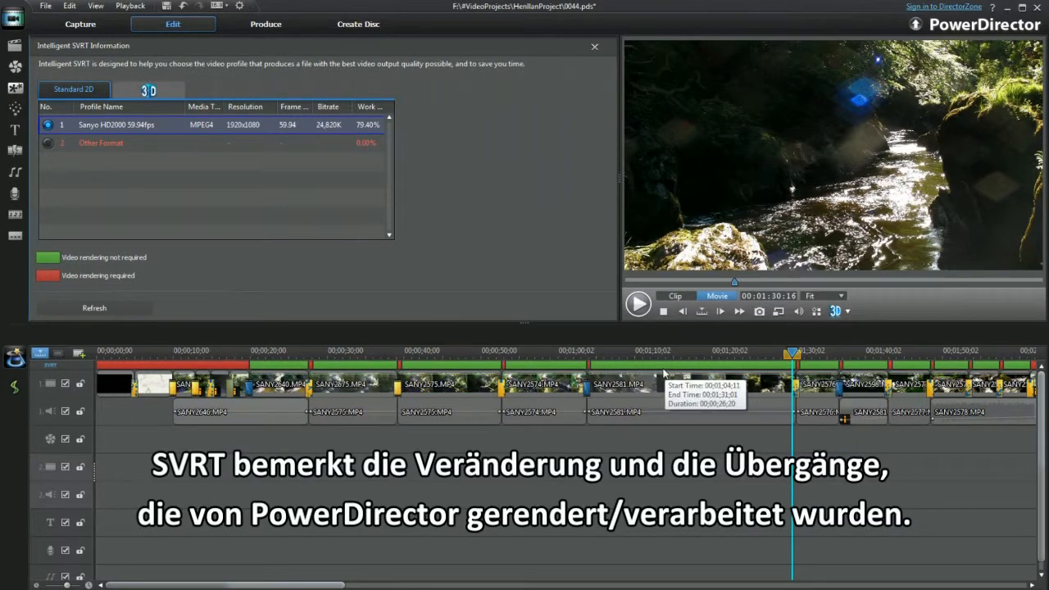
click(441, 364)
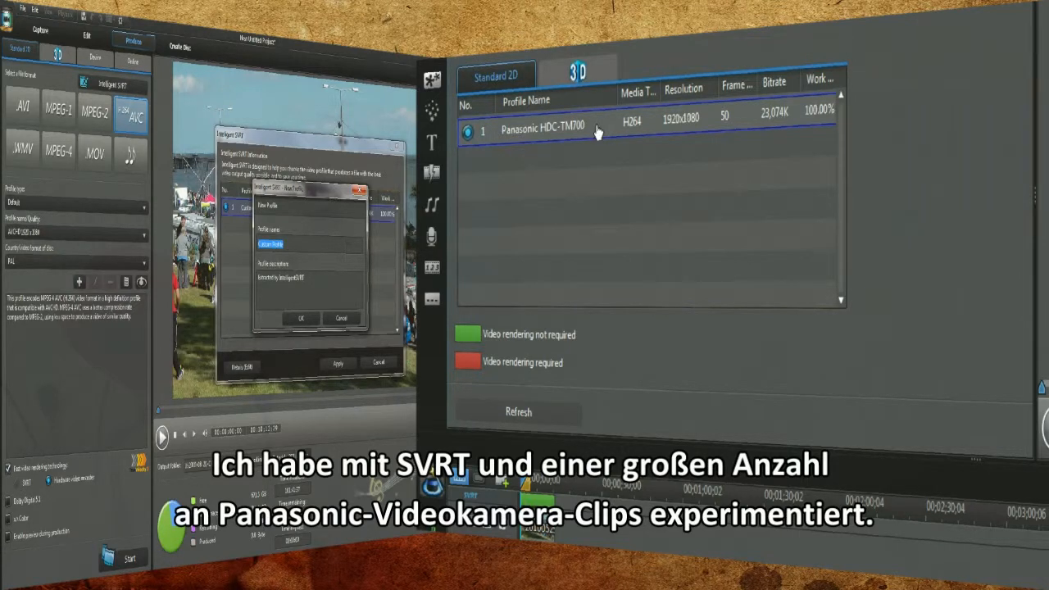
mouse_move(582, 138)
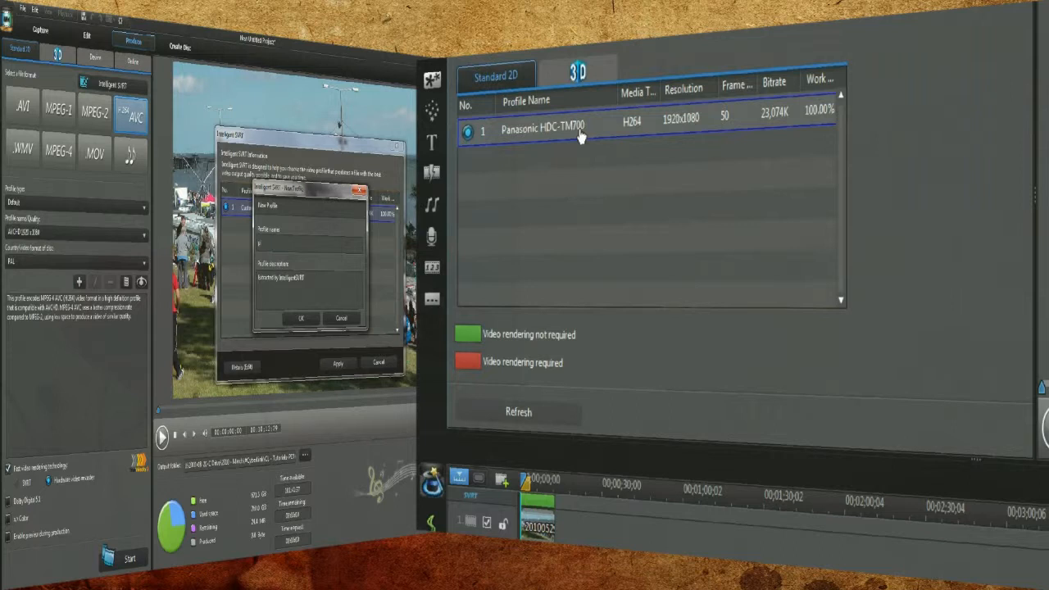
mouse_move(590, 129)
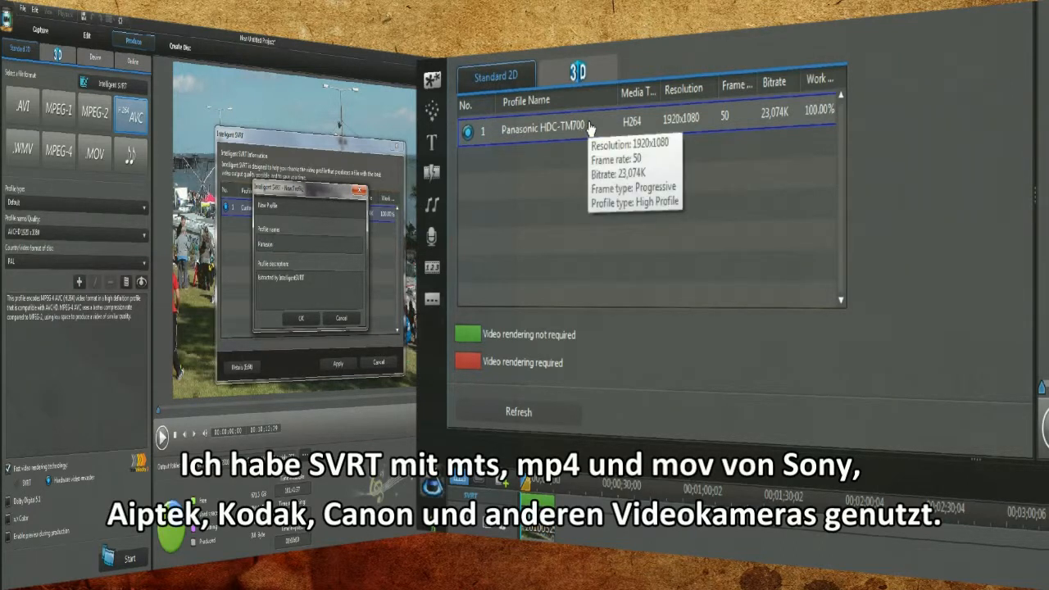
mouse_move(374, 256)
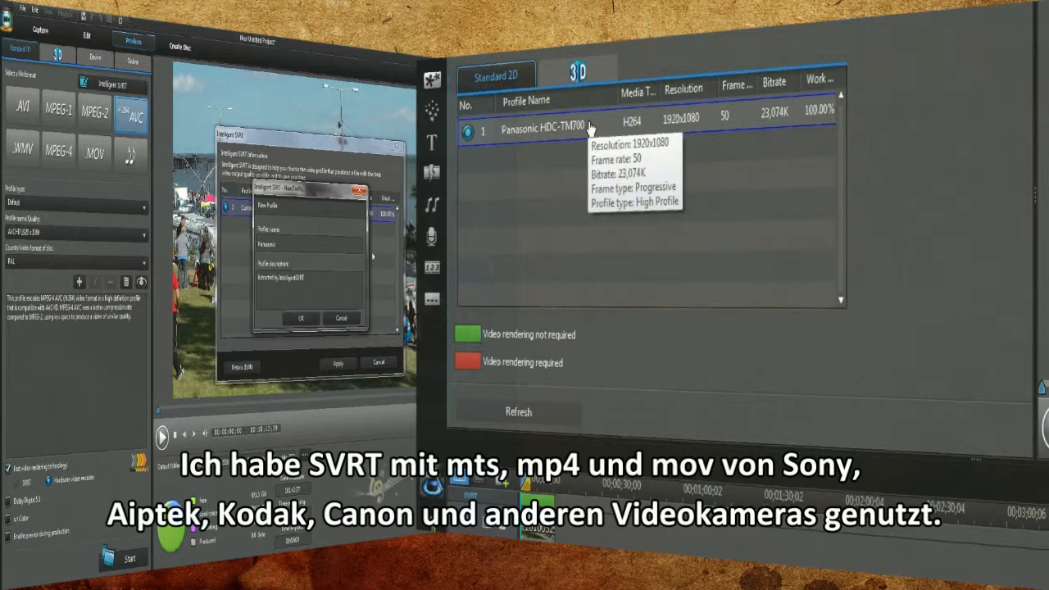
mouse_move(621, 141)
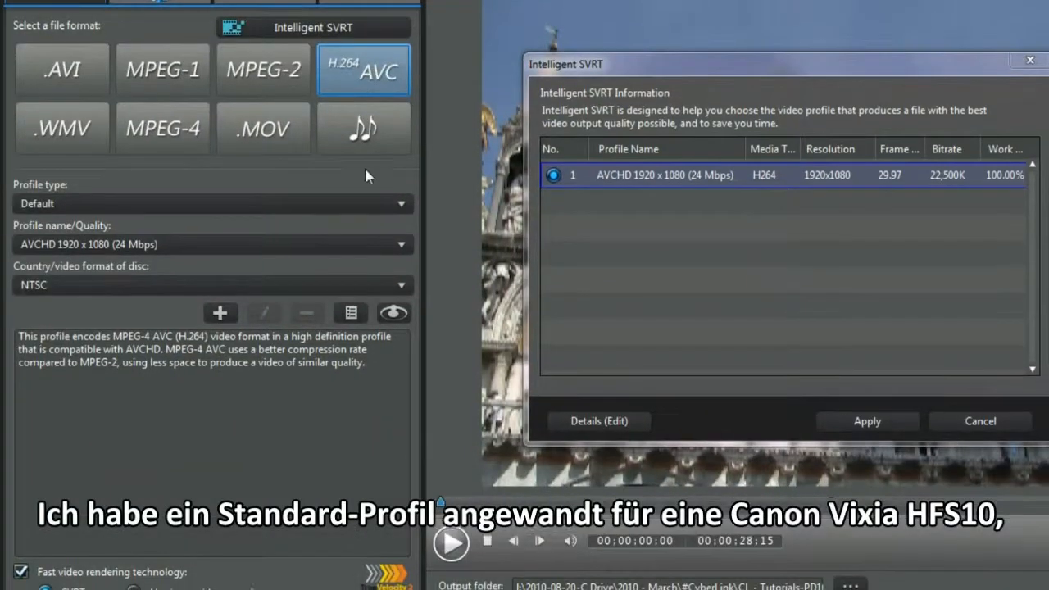
Step: Apply the suggested AVCHD 1920x1080 (24 Mbps) profile in the Intelligent SVRT dialog
scroll(down, 3)
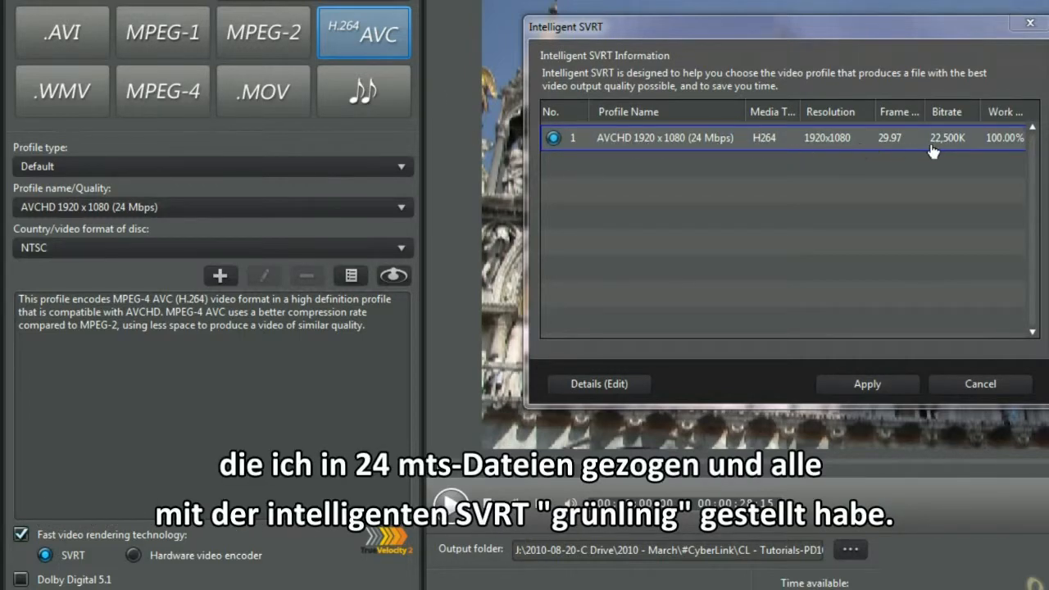
mouse_move(948, 156)
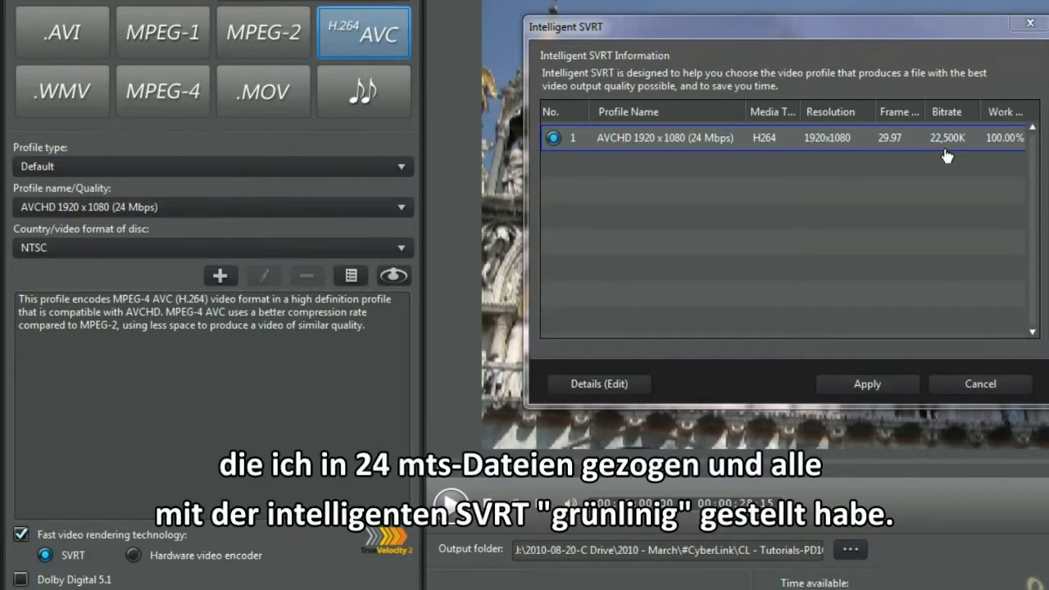
mouse_move(867, 383)
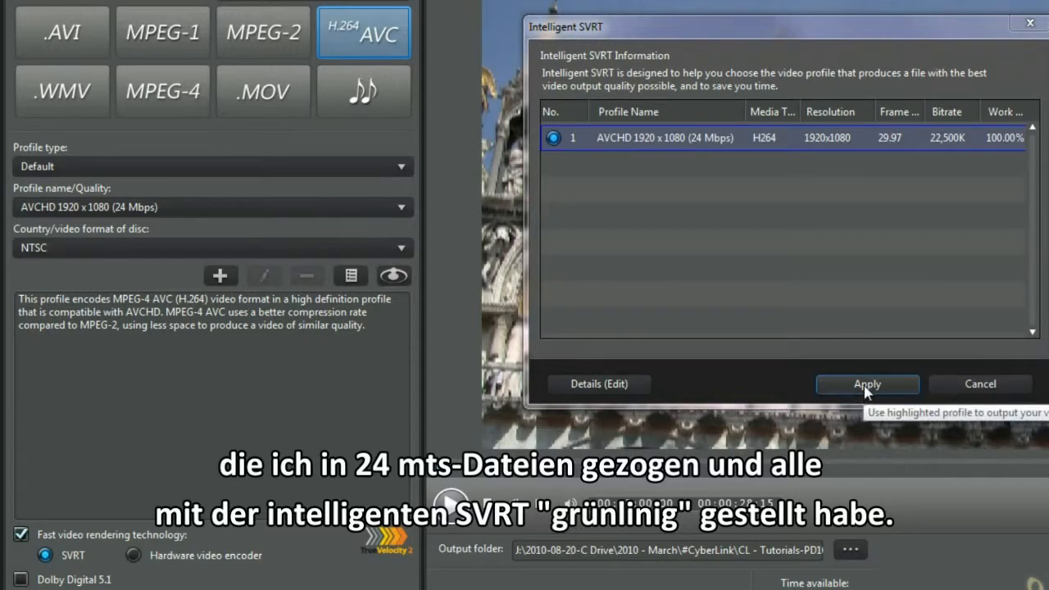
click(865, 384)
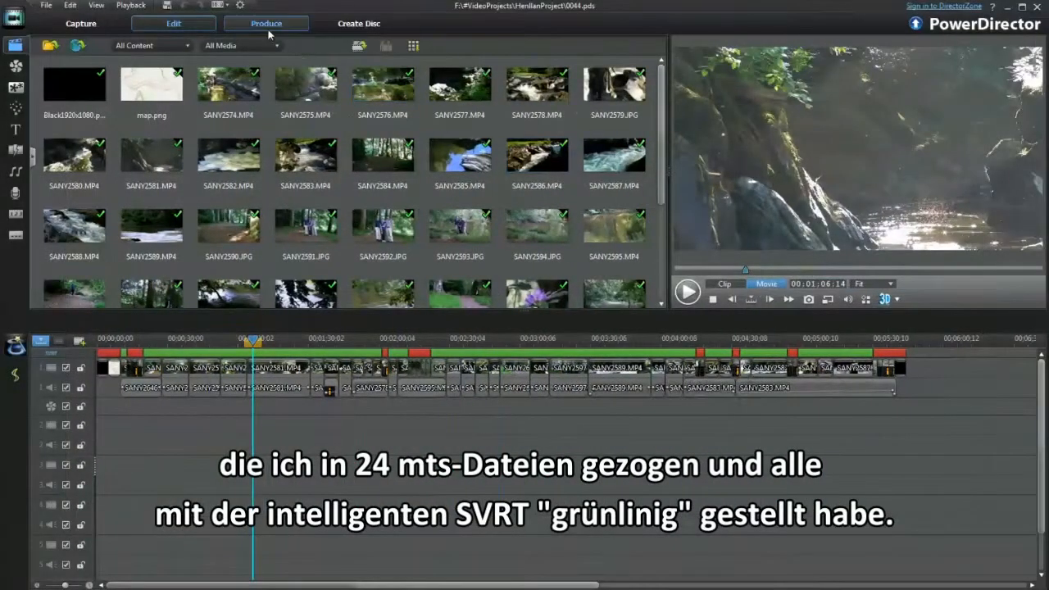
Step: In Produce with MPEG-4, set Profile type to Custom so Sanyo HD2000 is selected
click(266, 23)
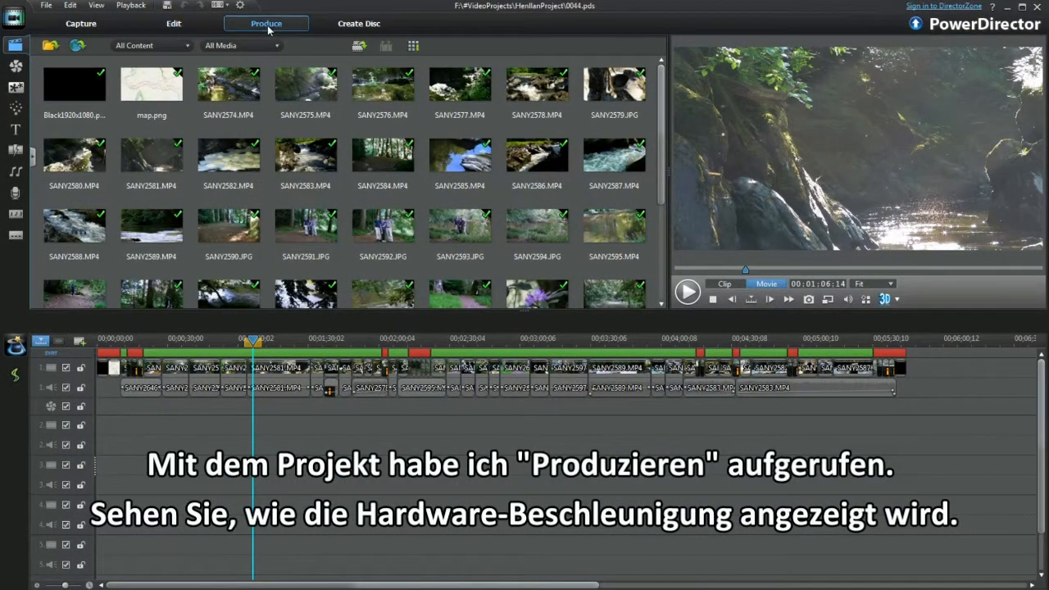
click(265, 23)
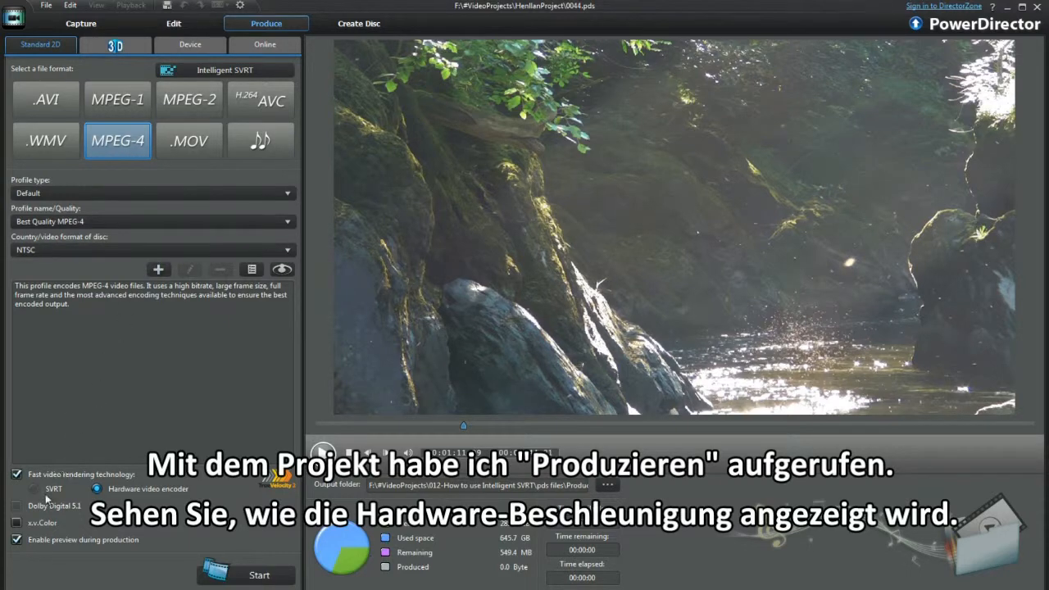
mouse_move(188, 141)
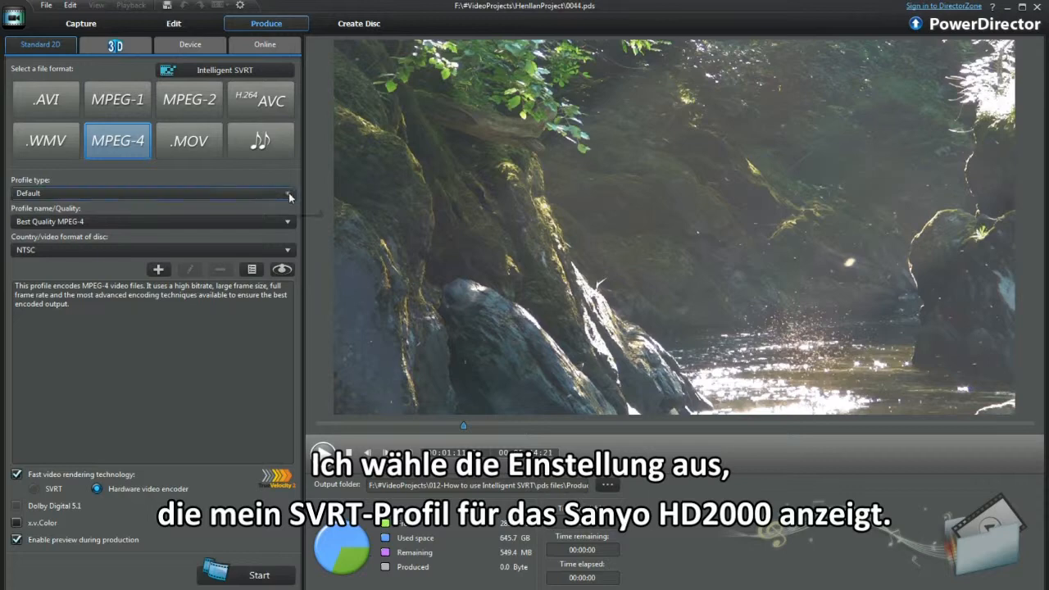
click(151, 221)
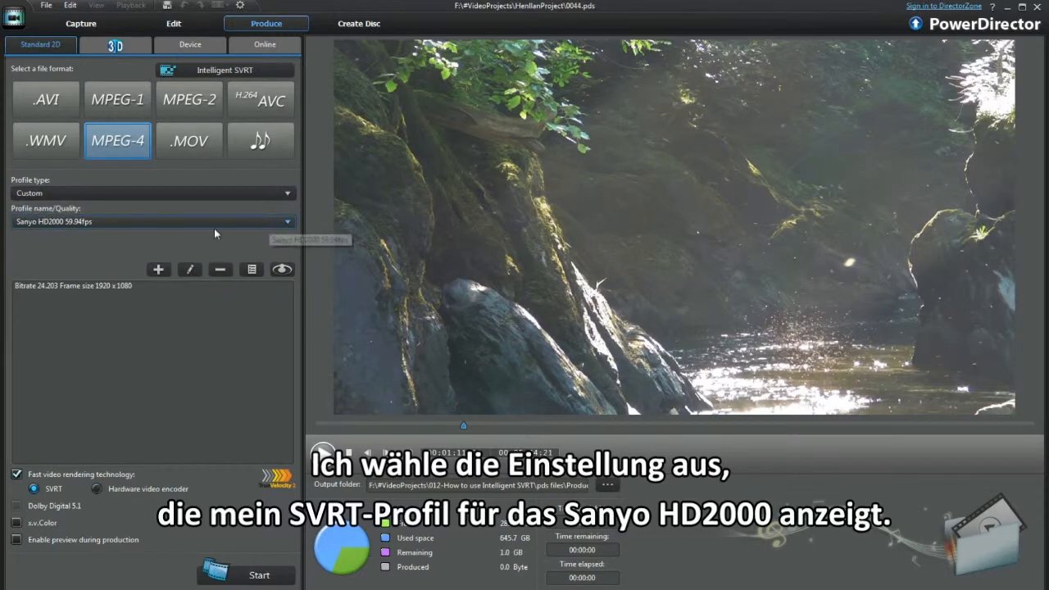